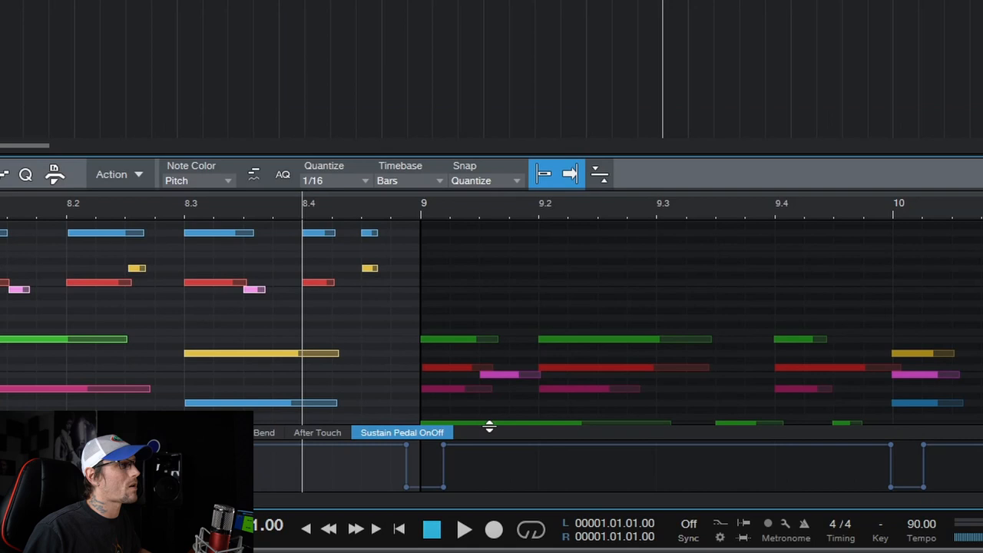
- Delete the sustain pedal-up point just after bar 9 so the pedal holds until bar 10
left_click(464, 529)
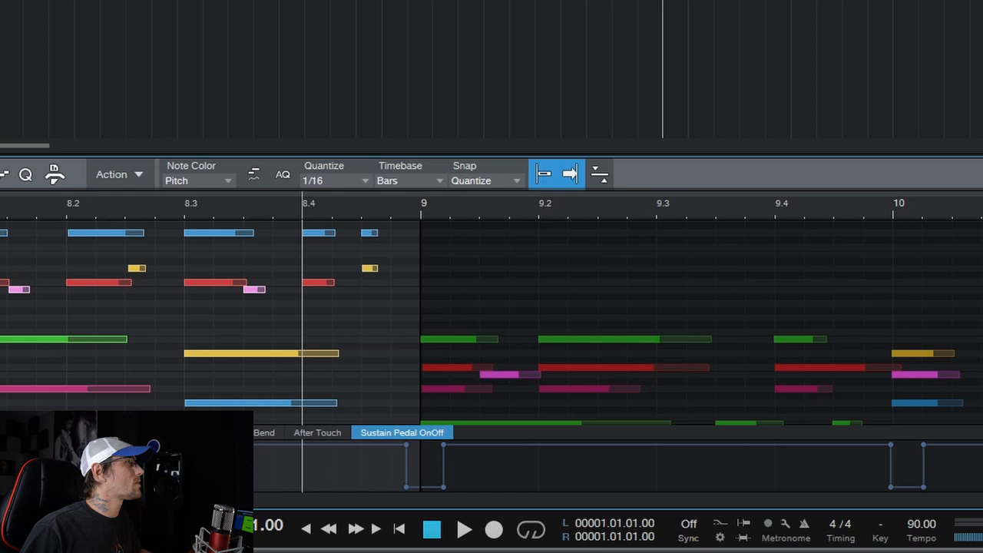
mouse_move(446, 454)
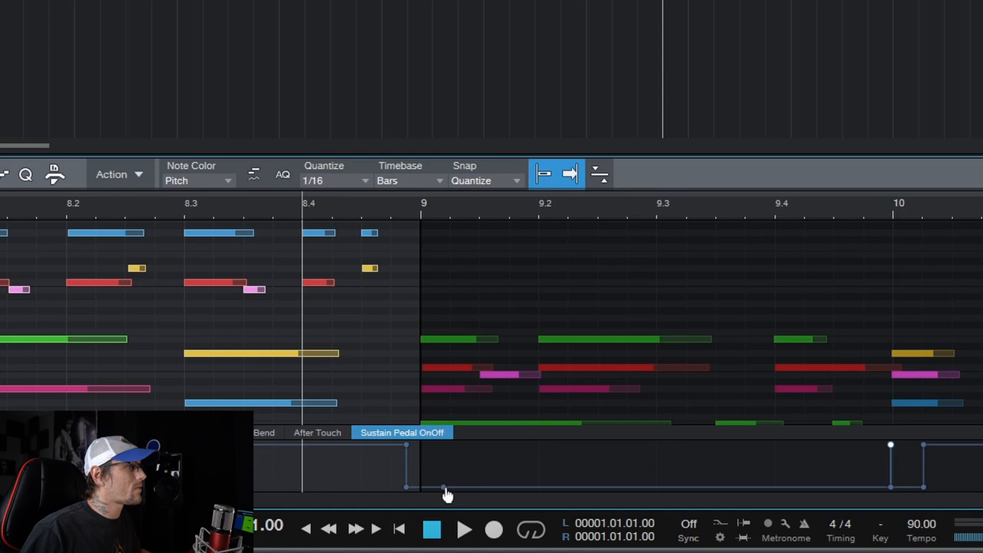
left_click(465, 529)
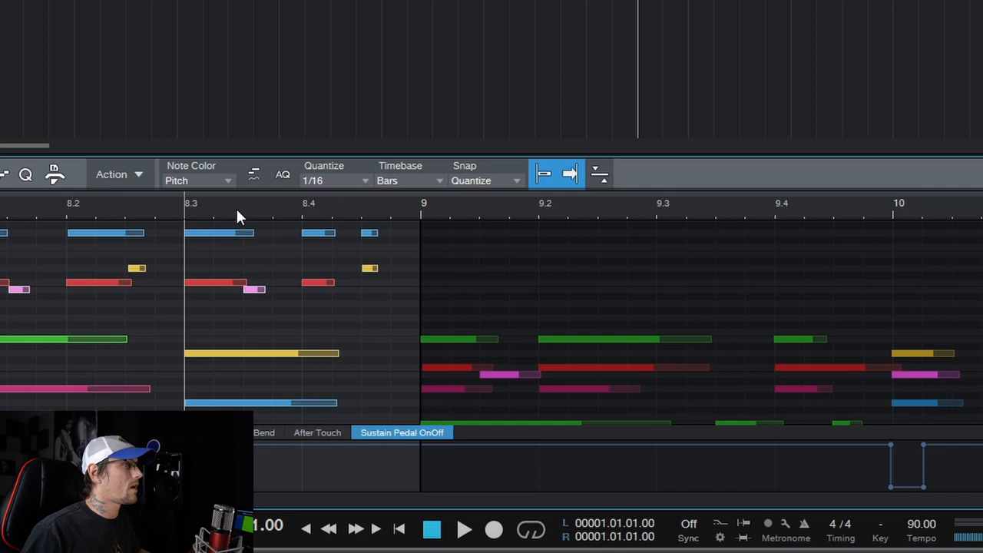
mouse_move(516, 309)
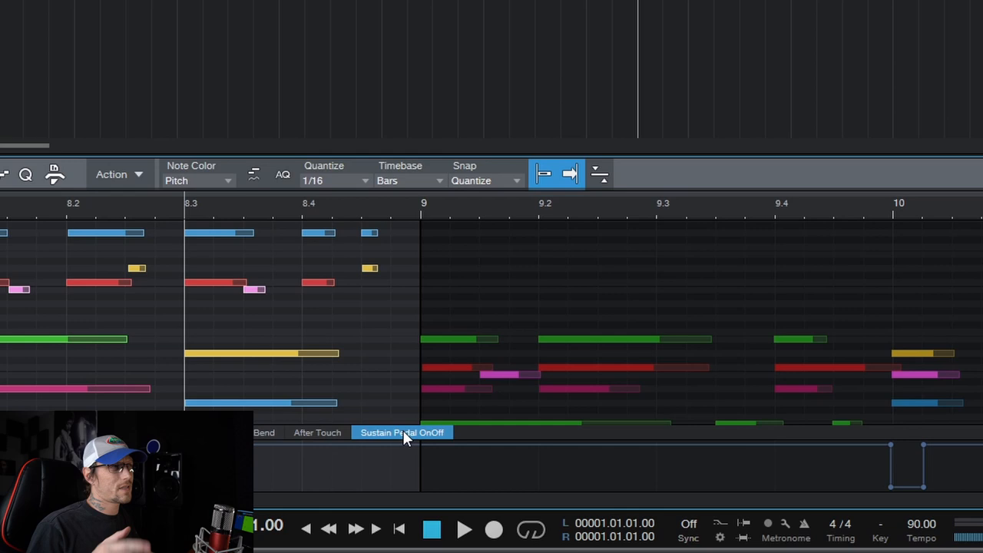
mouse_move(375, 440)
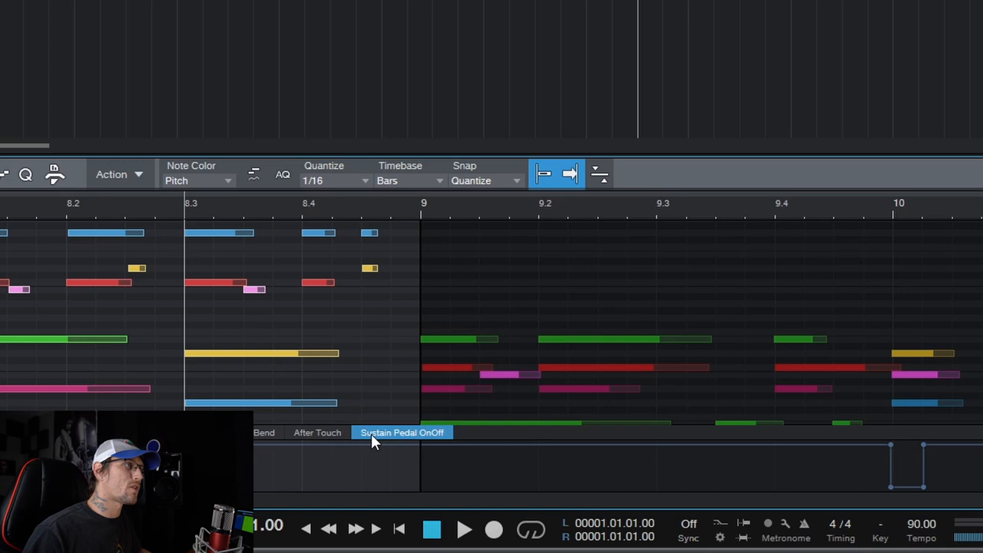
mouse_move(448, 421)
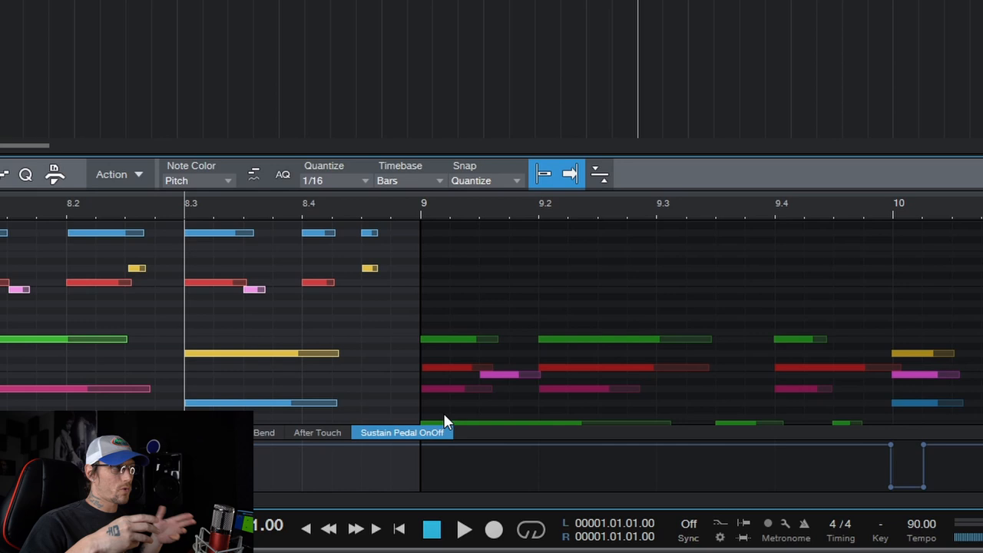